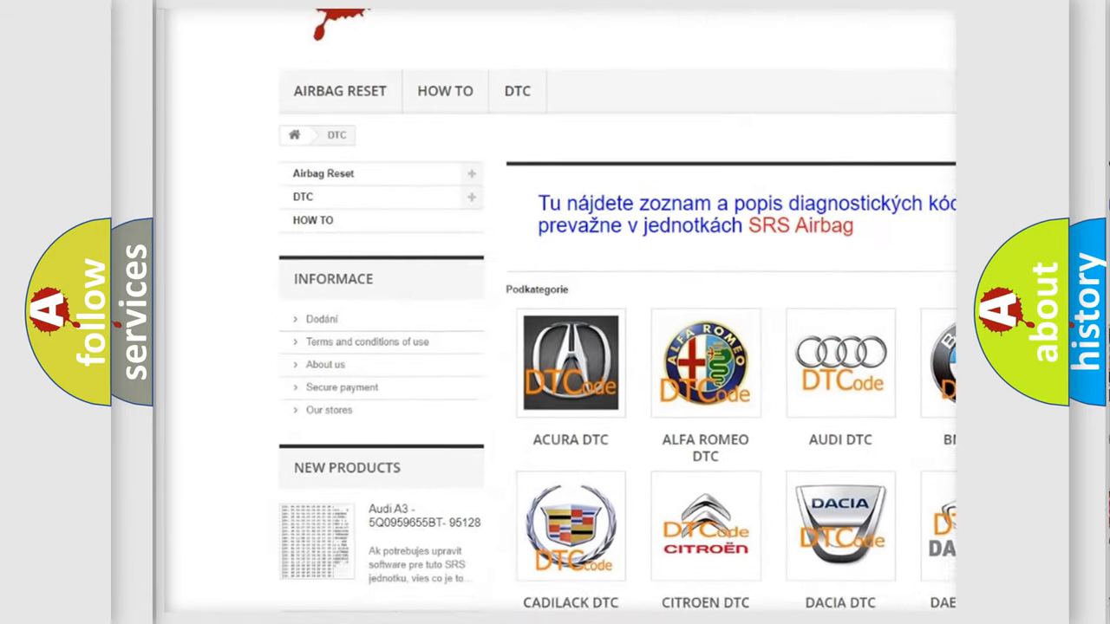
{"action": "scroll", "scroll_direction": "down", "scroll_amount": 3}
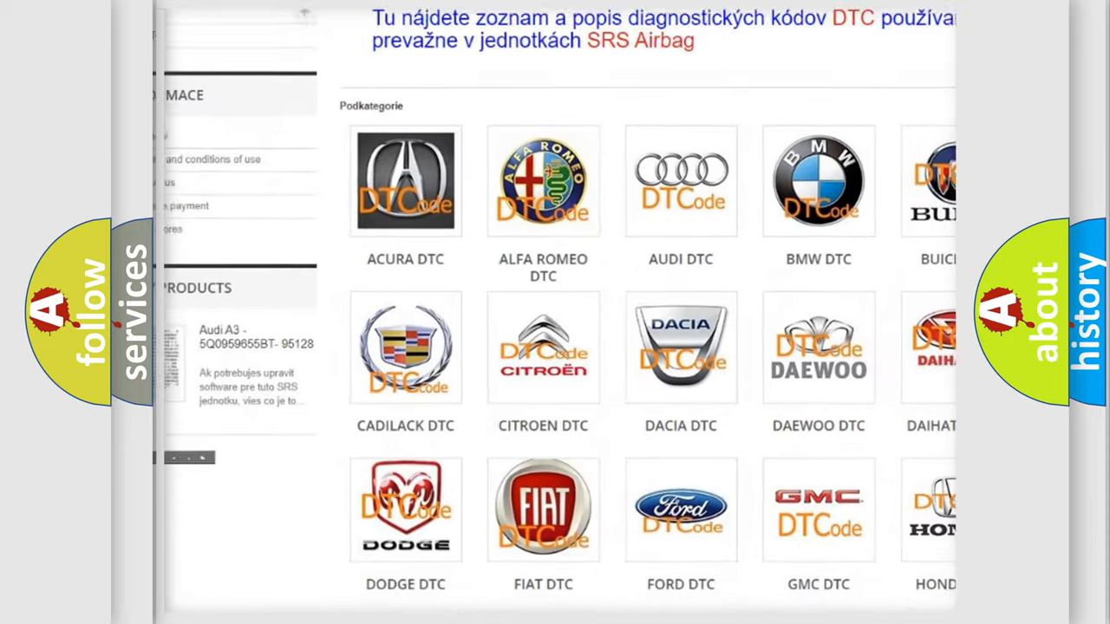
{"action": "scroll", "scroll_direction": "down", "scroll_amount": 3}
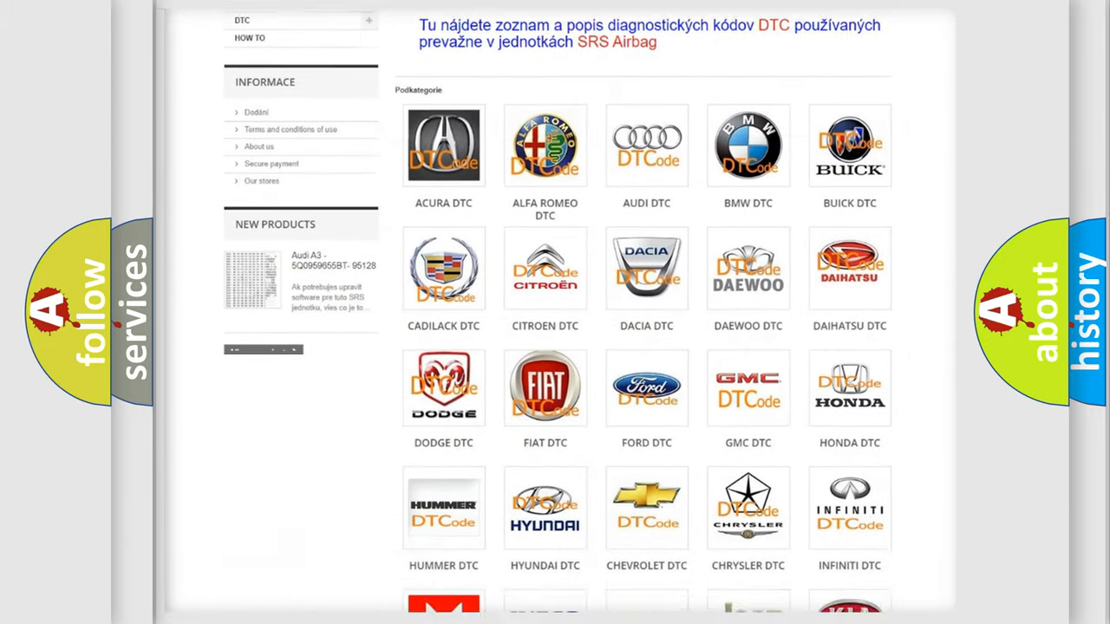
{"action": "scroll", "scroll_direction": "down", "scroll_amount": 3}
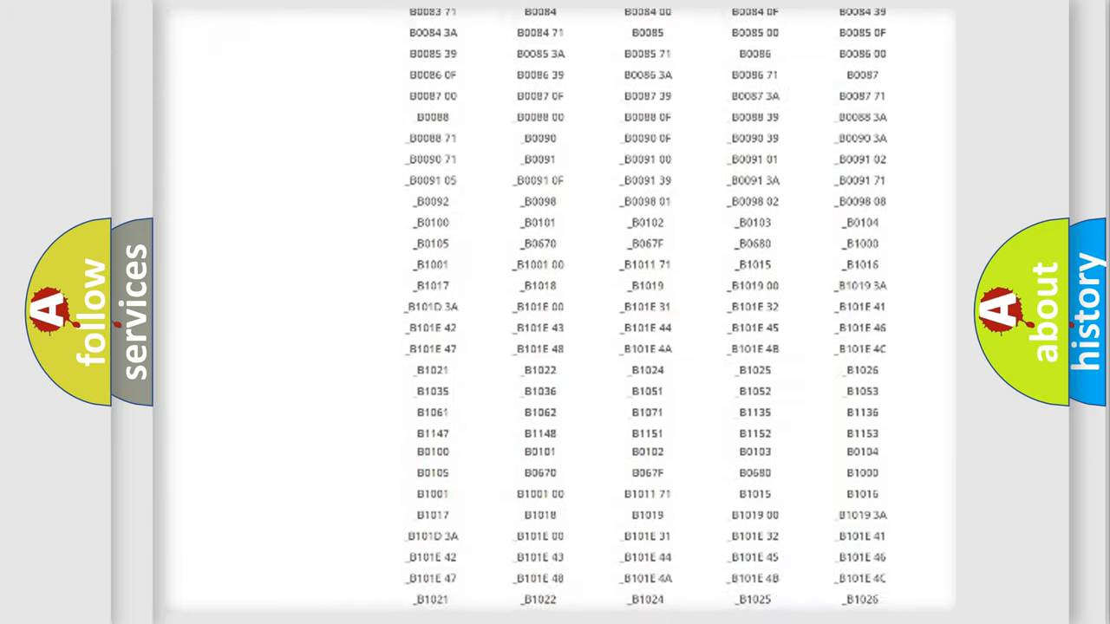
{"action": "scroll", "scroll_direction": "down", "scroll_amount": 3}
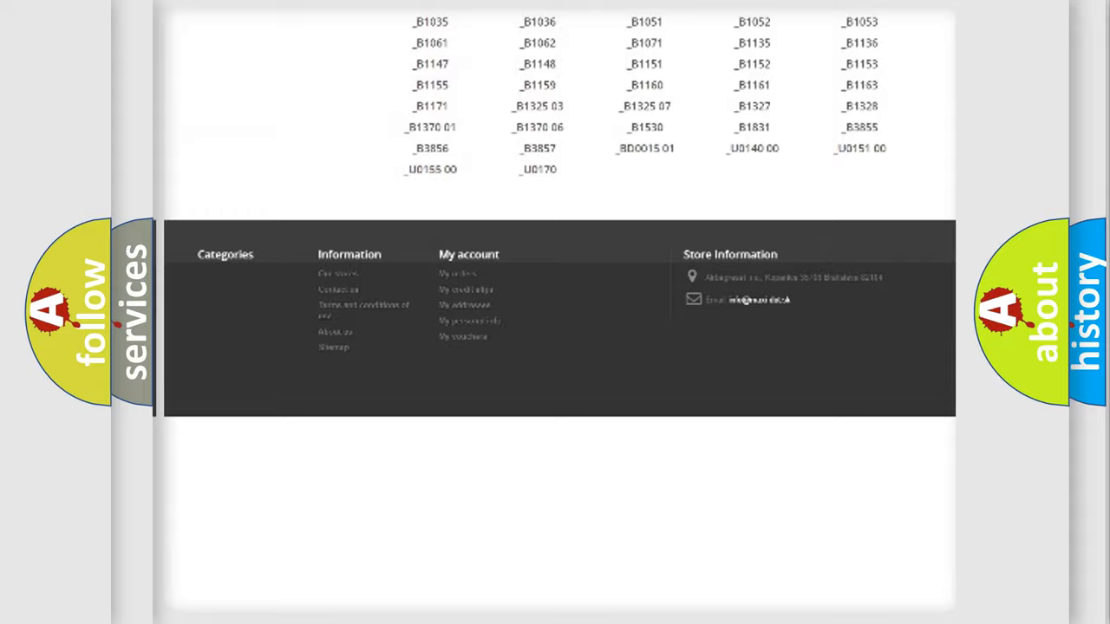
{"action": "scroll", "scroll_direction": "up", "scroll_amount": 3}
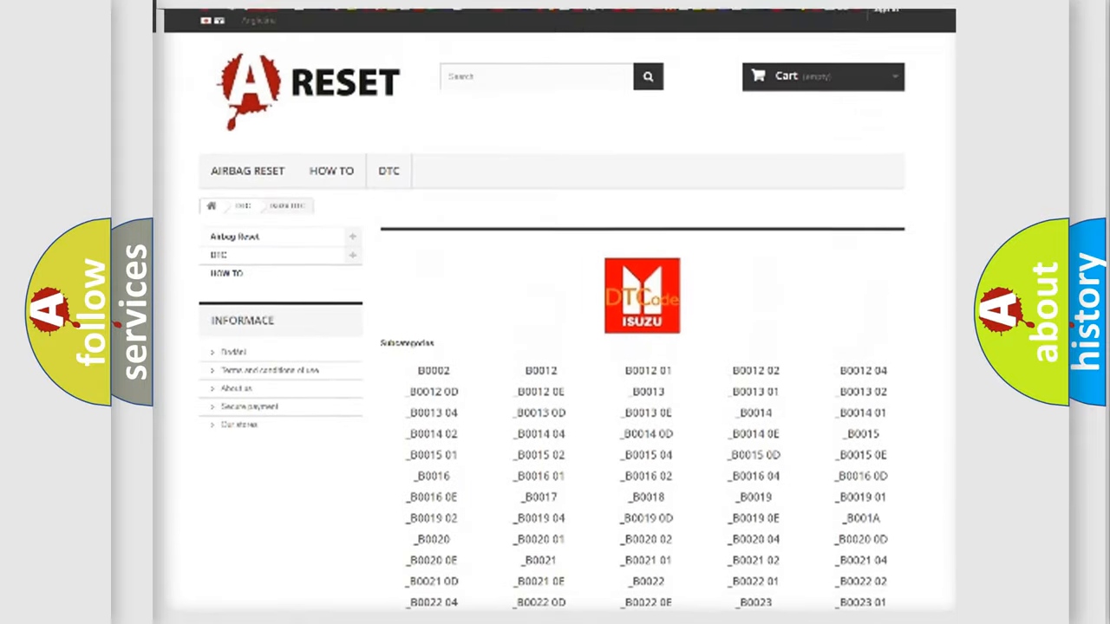